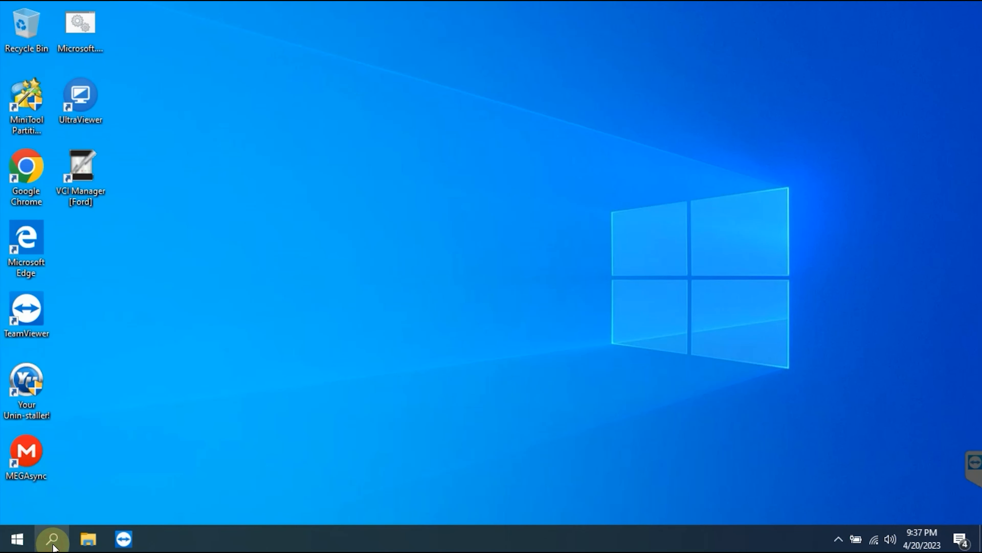
Step: Switch off real-time protection and automatic sample submission in Virus & threat protection settings
type("vi")
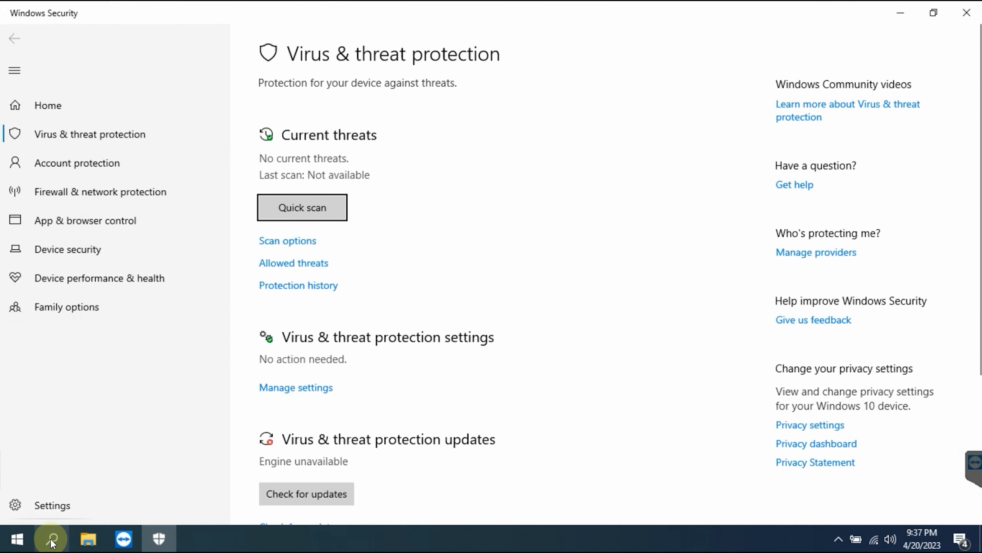
left_click(295, 387)
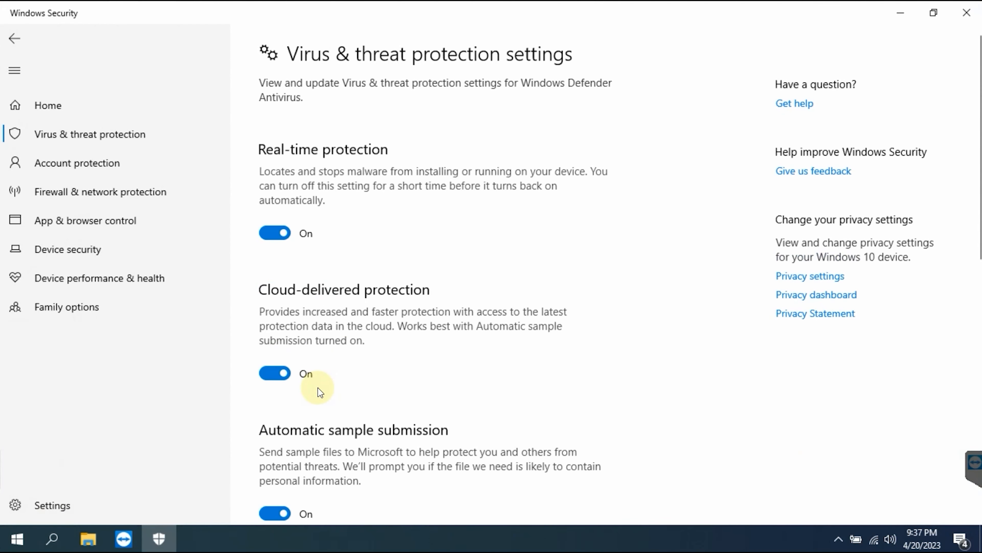
left_click(274, 233)
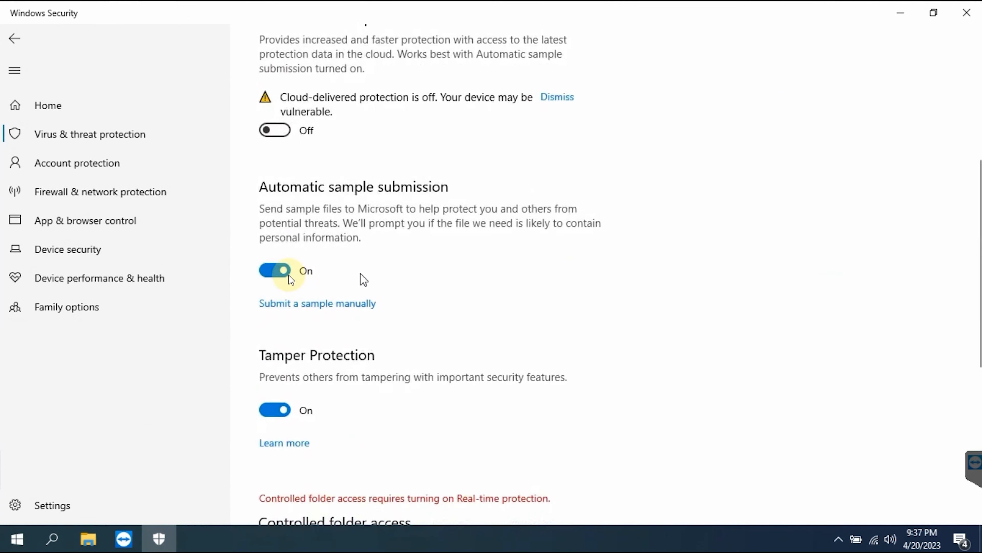
left_click(274, 271)
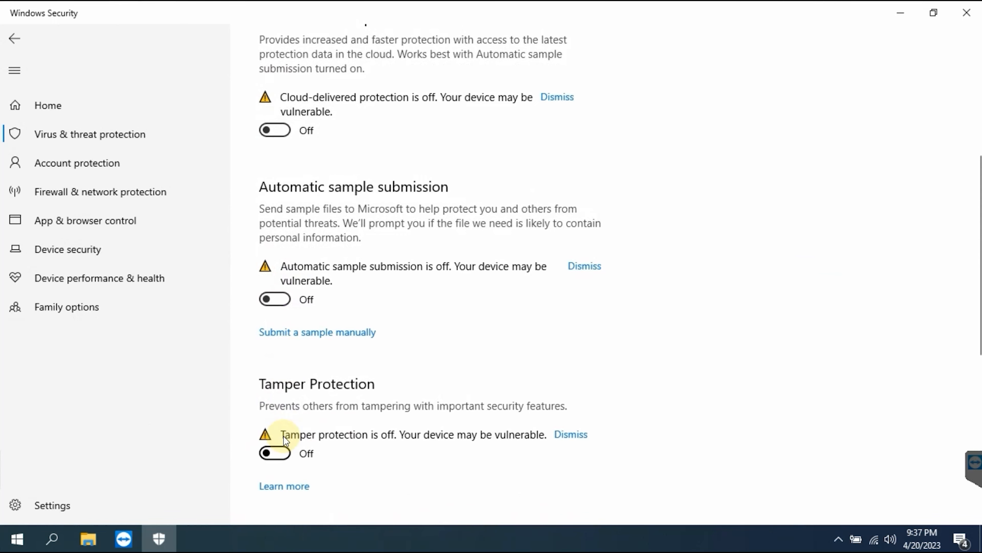
Step: Turn off Windows Defender Firewall for public and private networks and close Windows Security
left_click(100, 192)
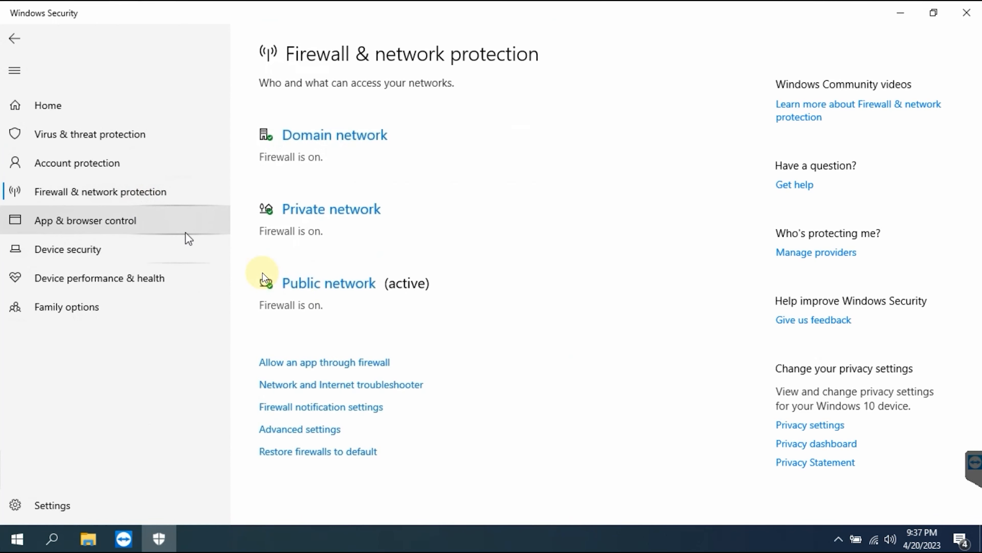
left_click(328, 282)
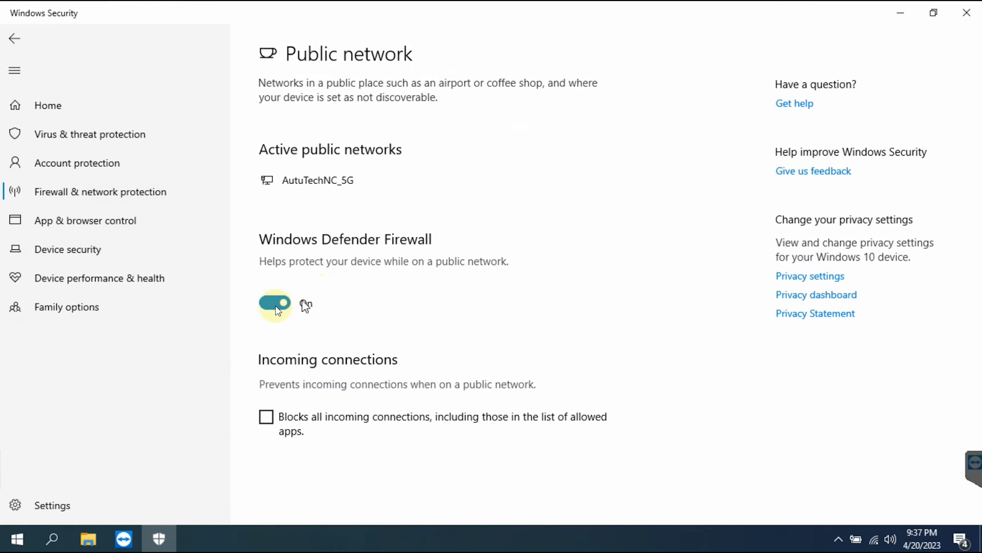
left_click(274, 306)
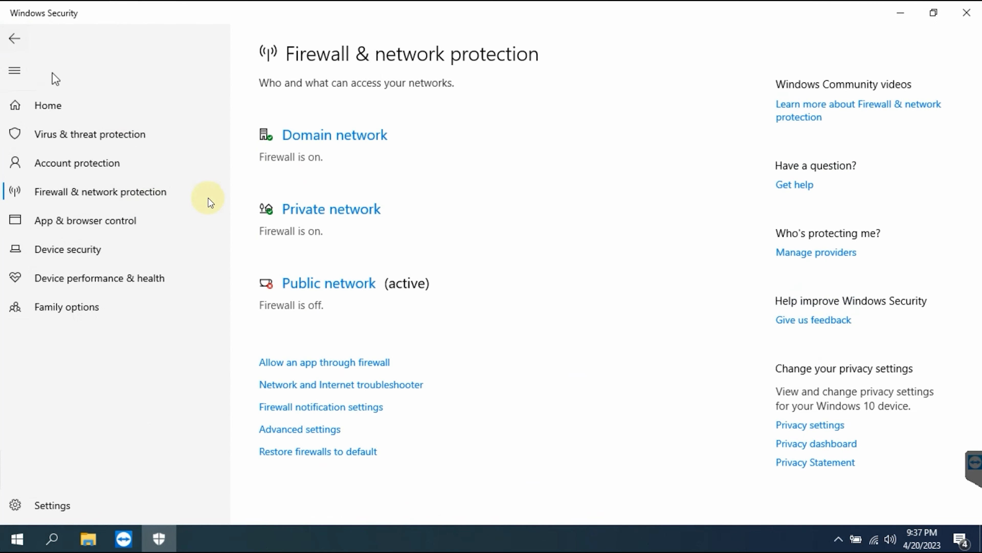
left_click(331, 208)
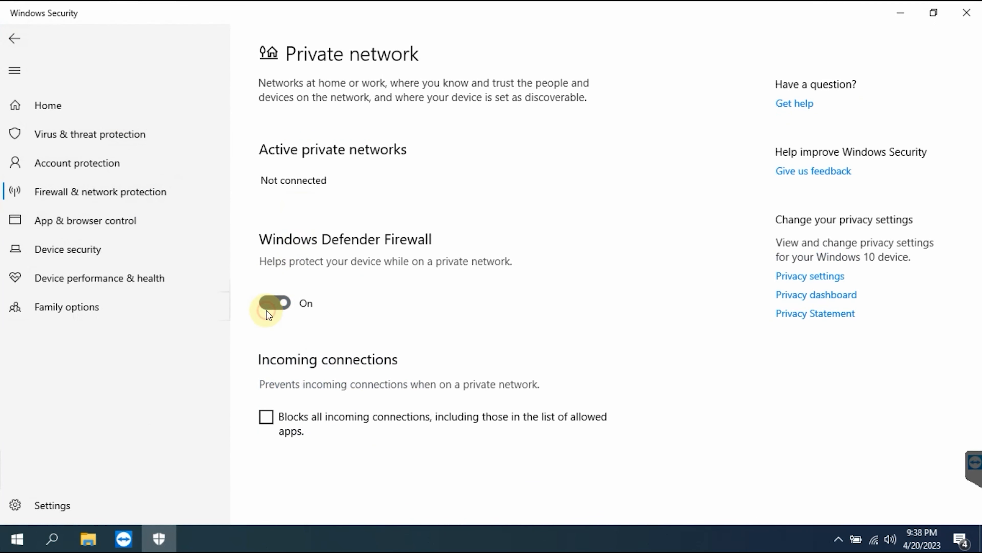
left_click(274, 302)
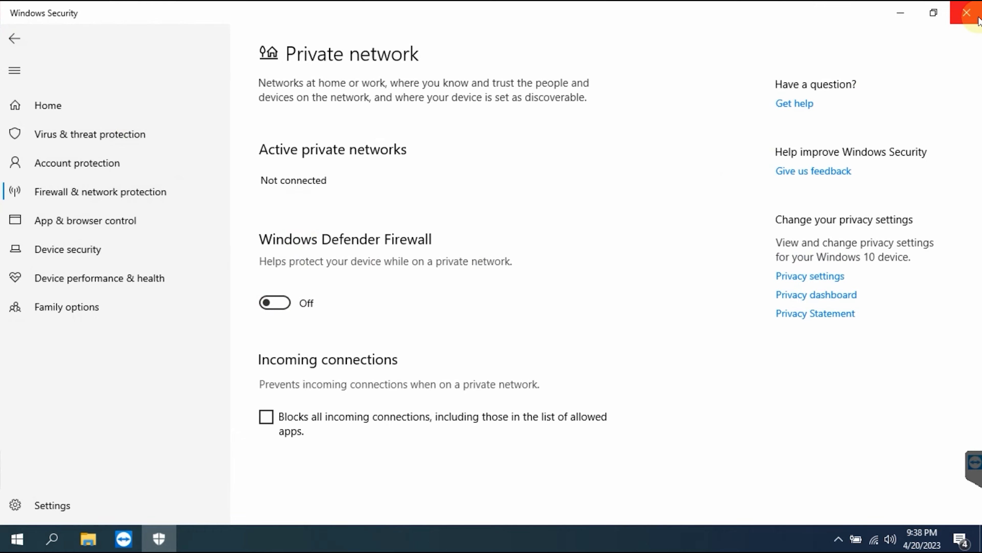
left_click(968, 11)
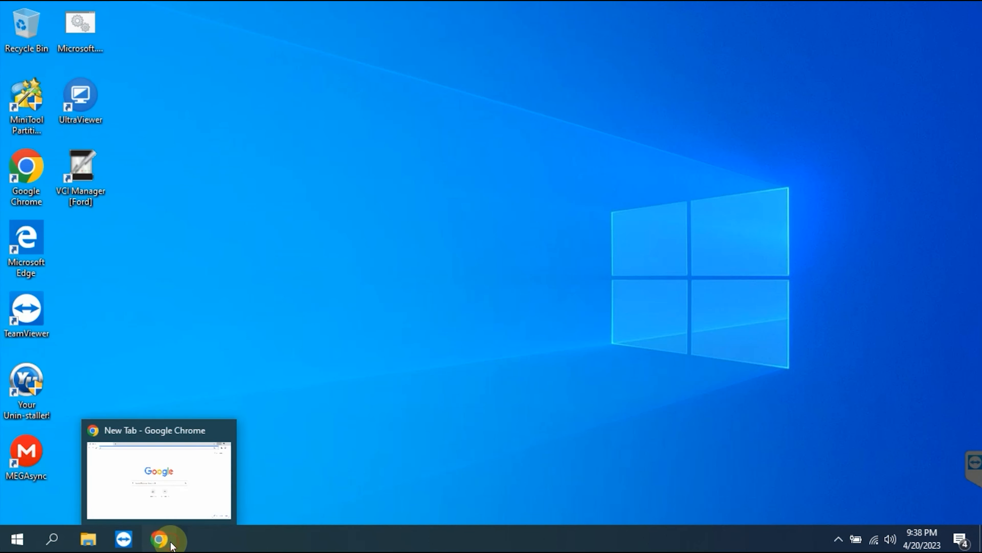
Step: Download the FDRS 35.5.5 installer (267 MB) from the IDS Download page and bring up File Explorer
left_click(159, 476)
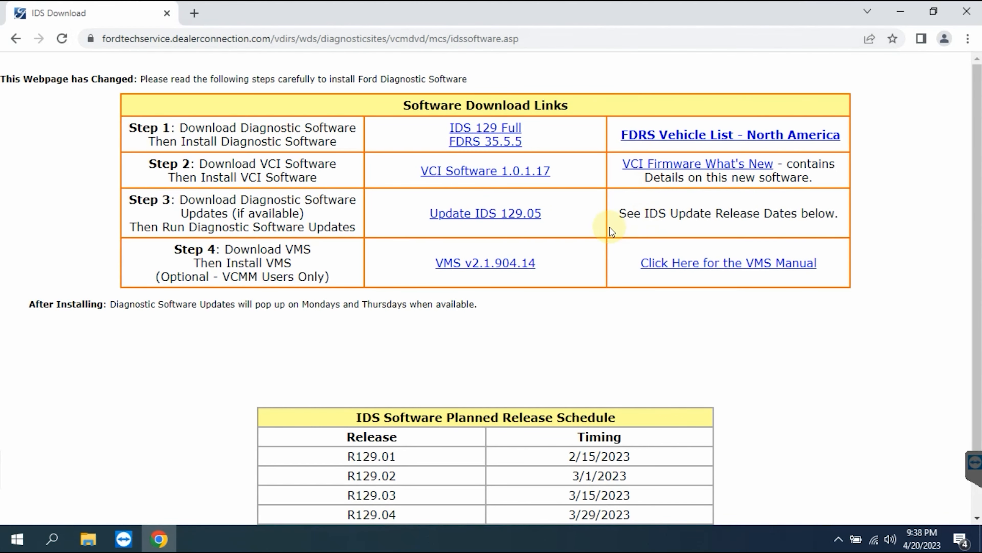
left_click(485, 142)
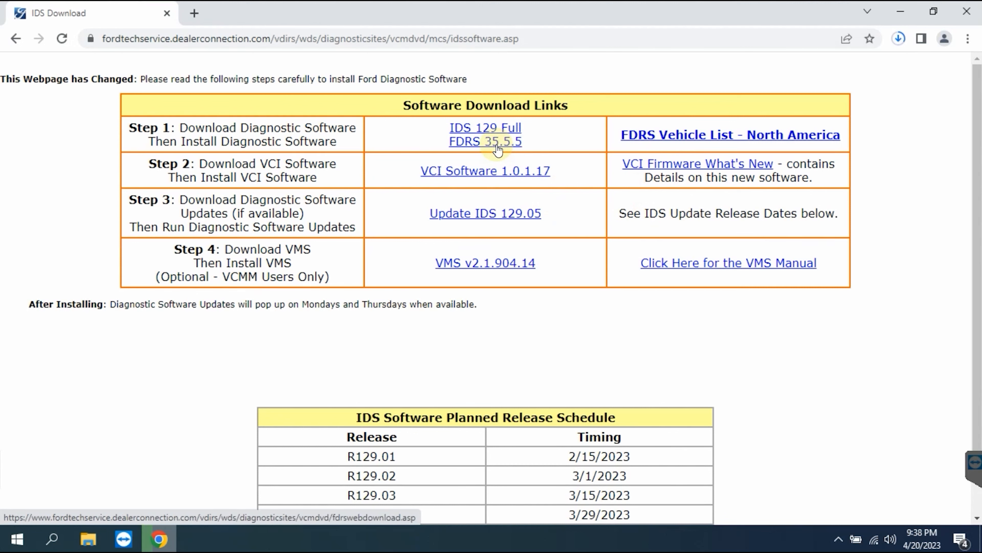
left_click(897, 38)
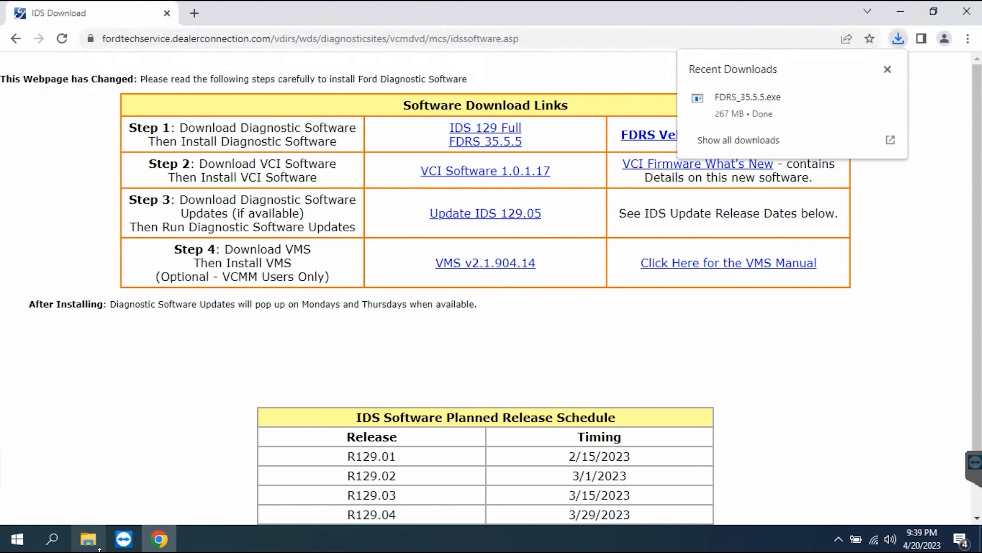
left_click(88, 538)
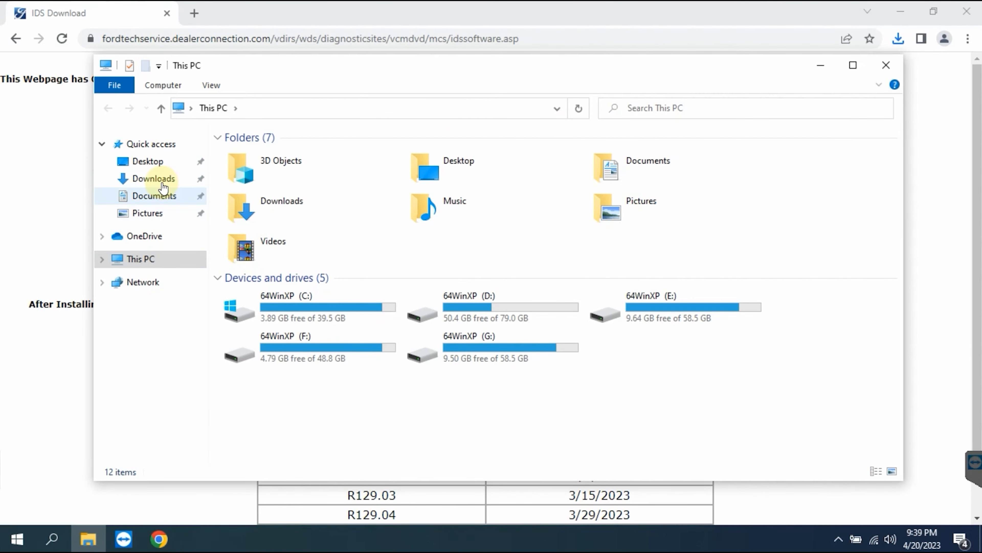
Step: Run DefenderControl.exe from Downloads, disable Windows Defender, and return to Downloads
left_click(155, 178)
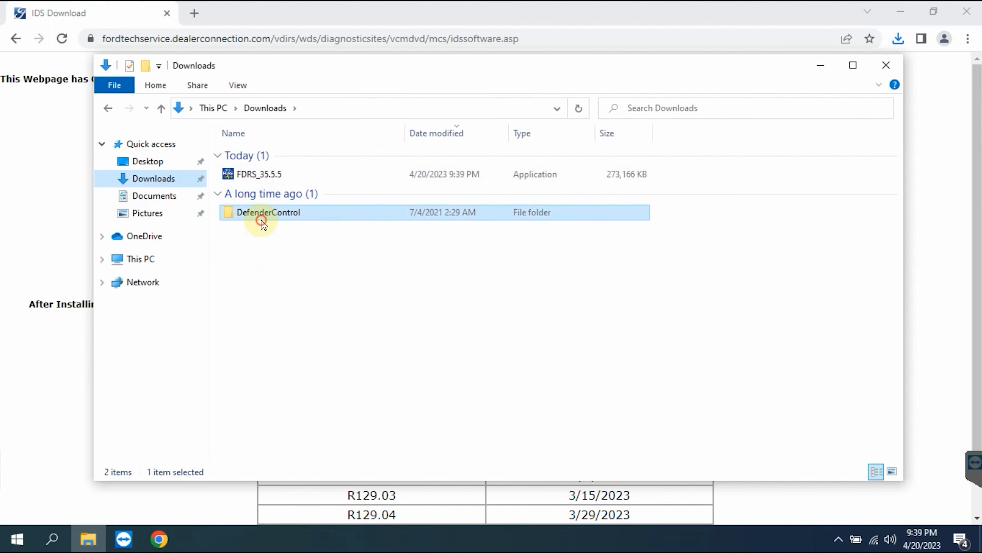
double_click(269, 212)
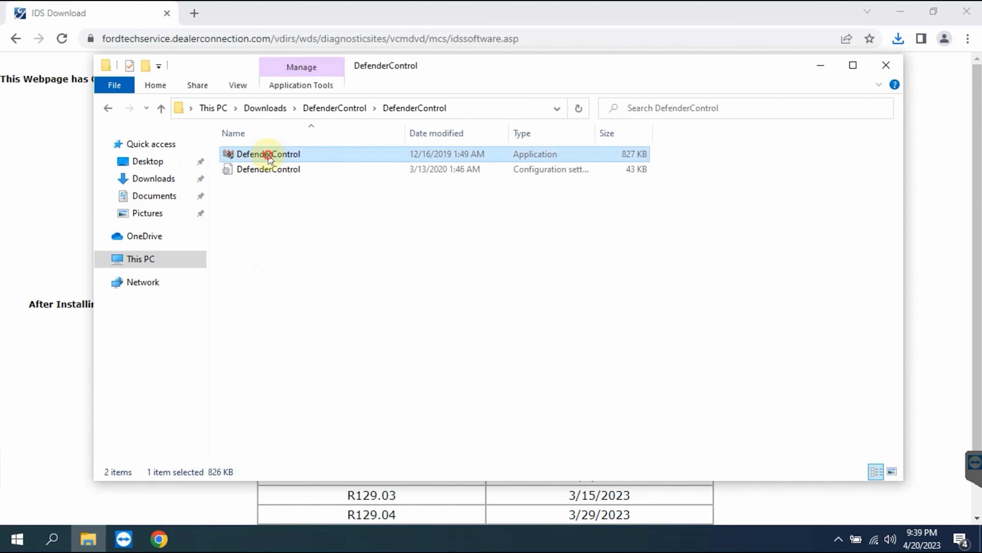
double_click(268, 154)
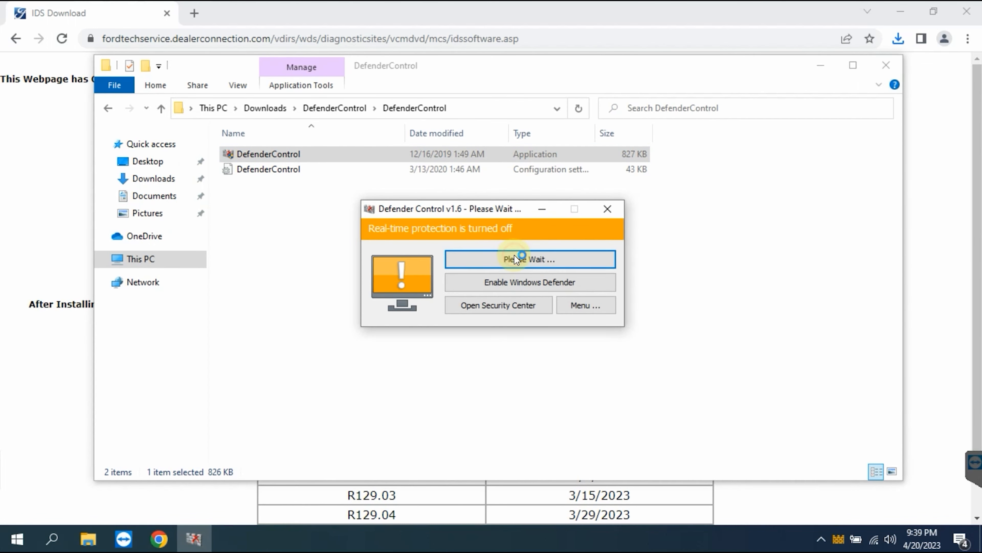
left_click(498, 304)
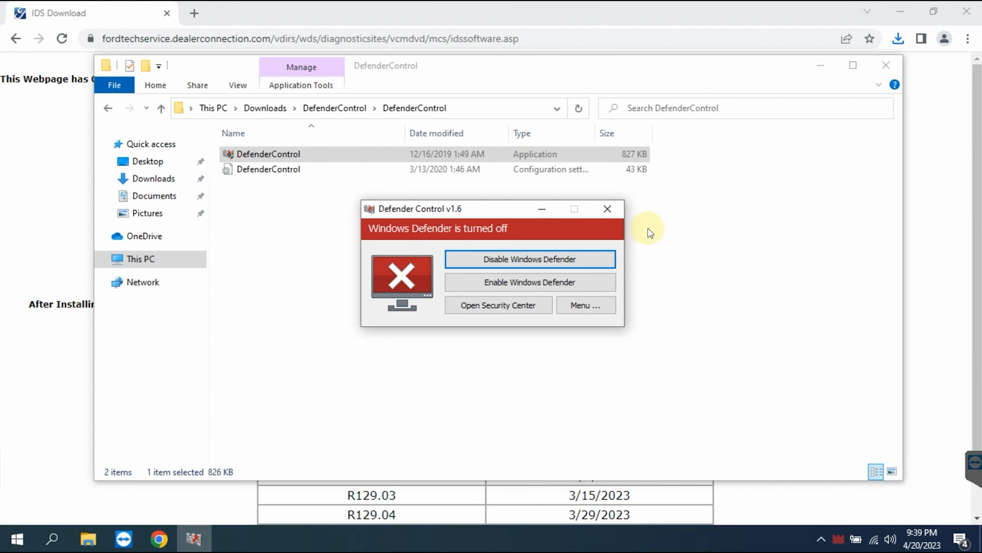
left_click(607, 209)
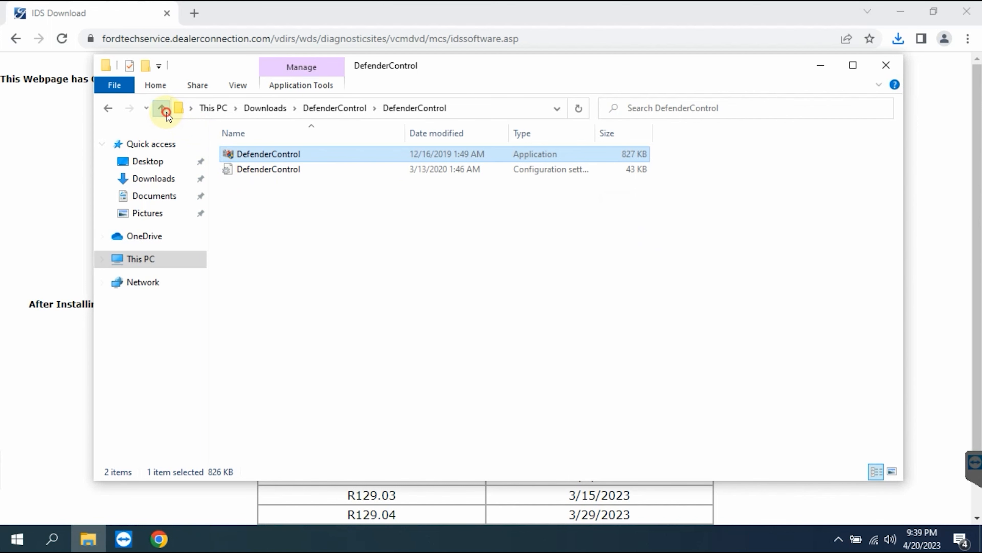
left_click(160, 108)
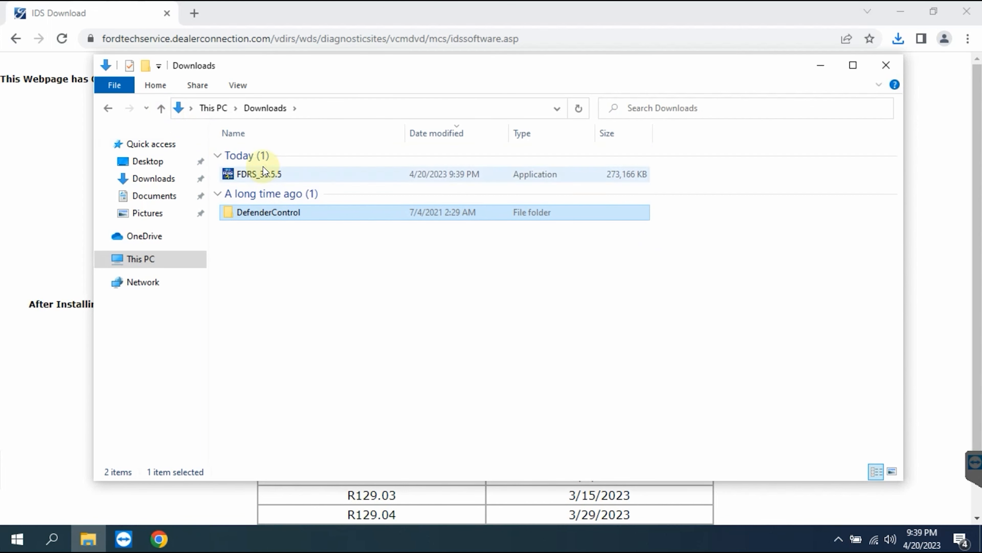
Step: Launch the FDRS installer as administrator and move past the setup welcome page
right_click(253, 174)
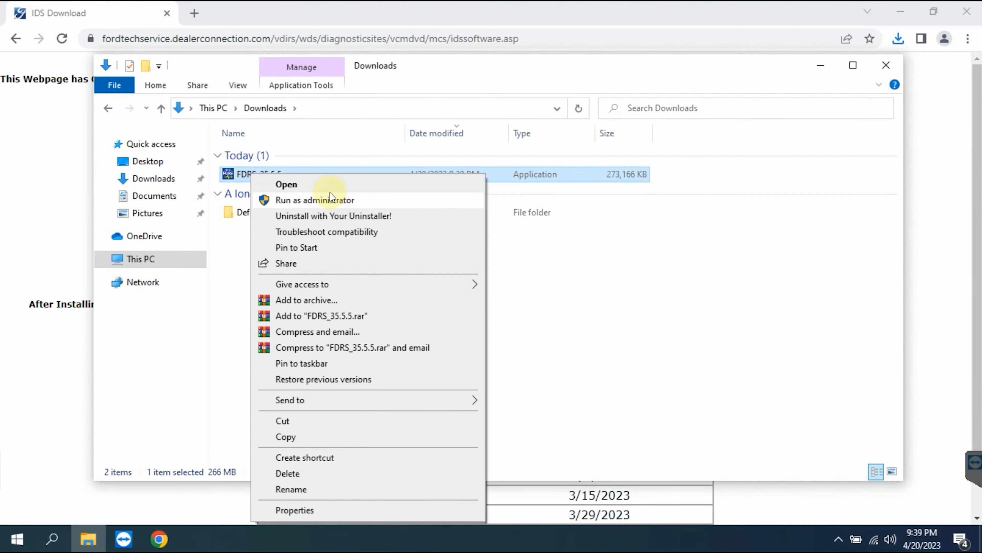
left_click(298, 201)
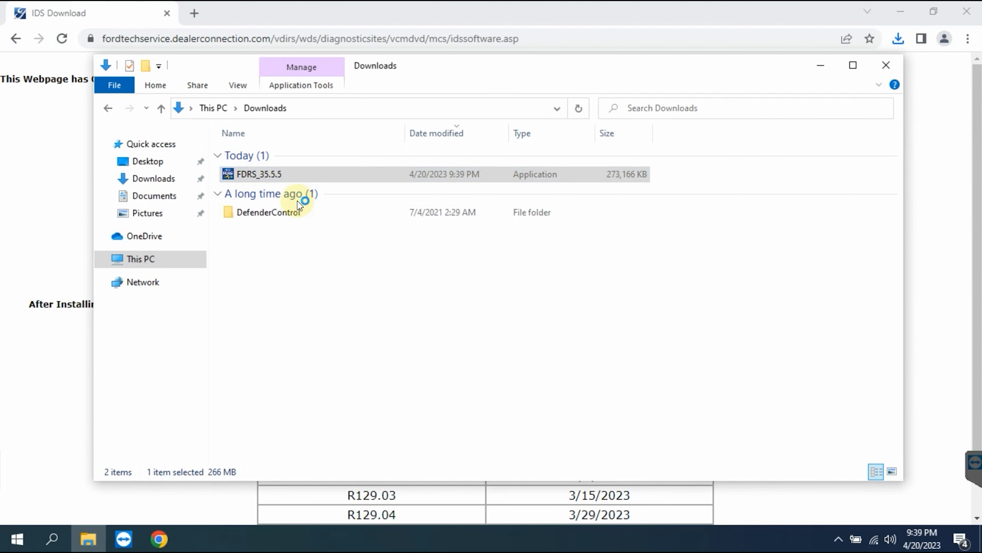
double_click(259, 174)
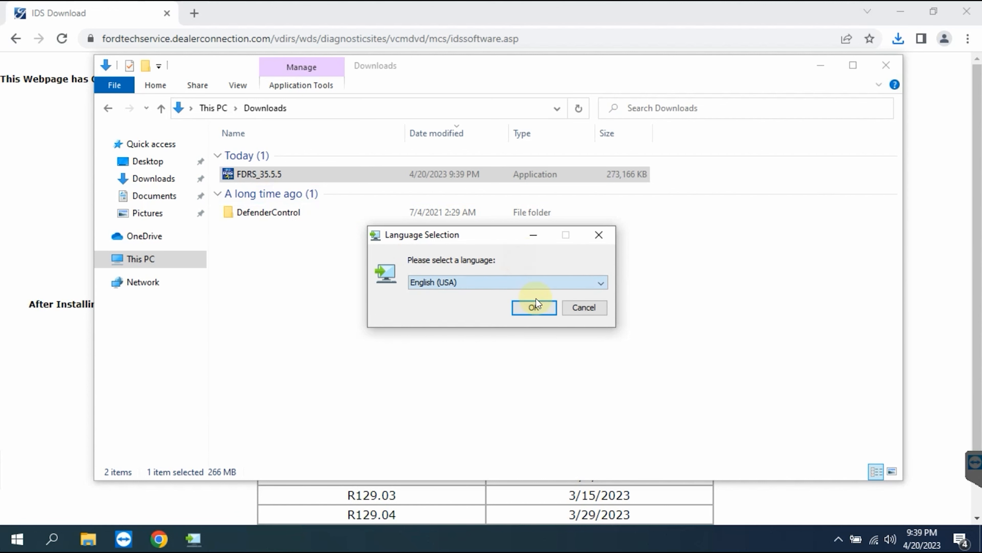
left_click(534, 307)
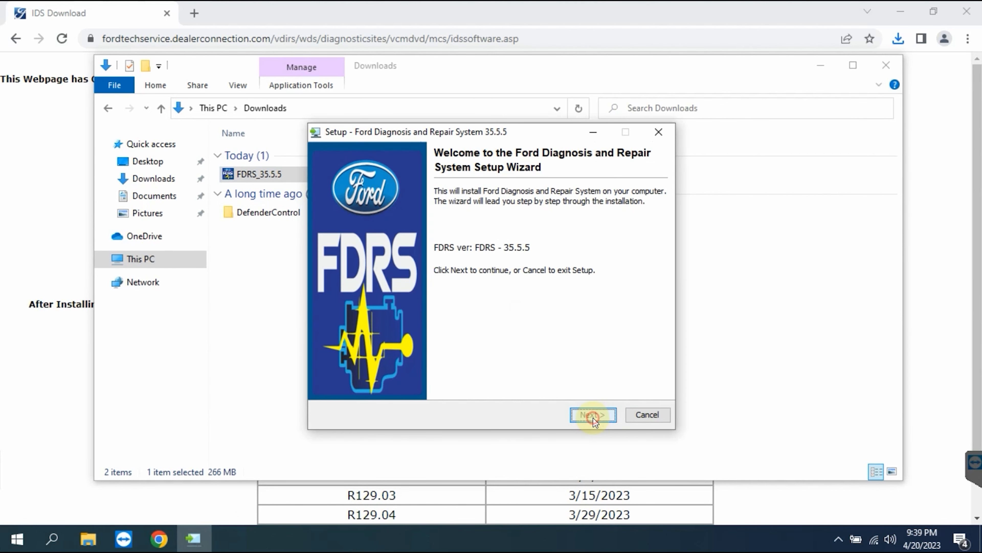
Step: Accept the license, keep the default shortcut folder, install FDRS 35.5.5 and finish setup
left_click(592, 415)
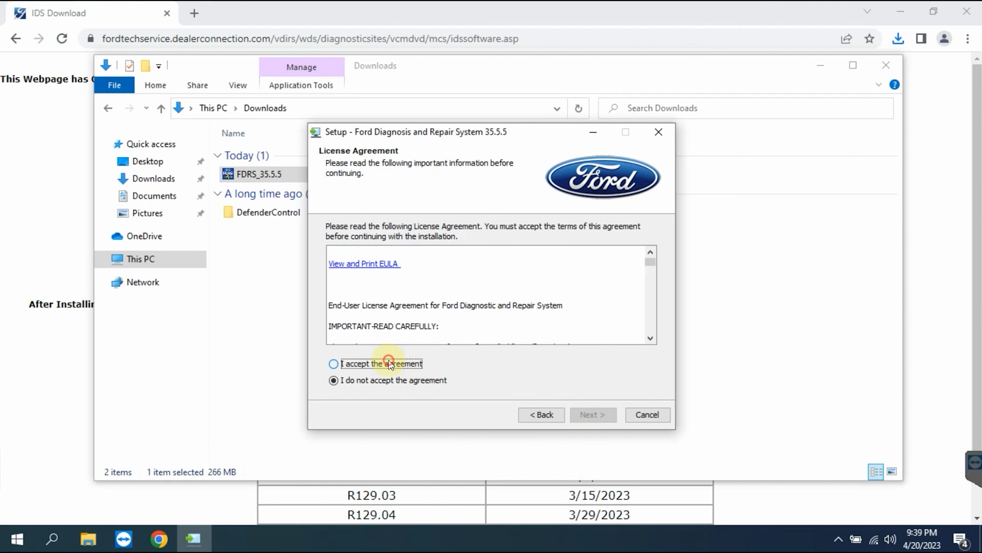
left_click(591, 414)
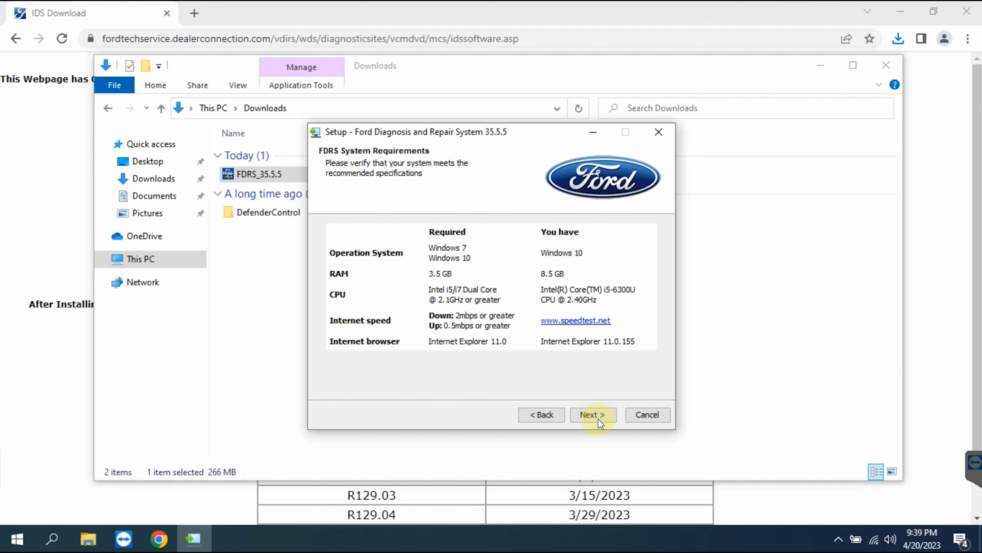
left_click(592, 414)
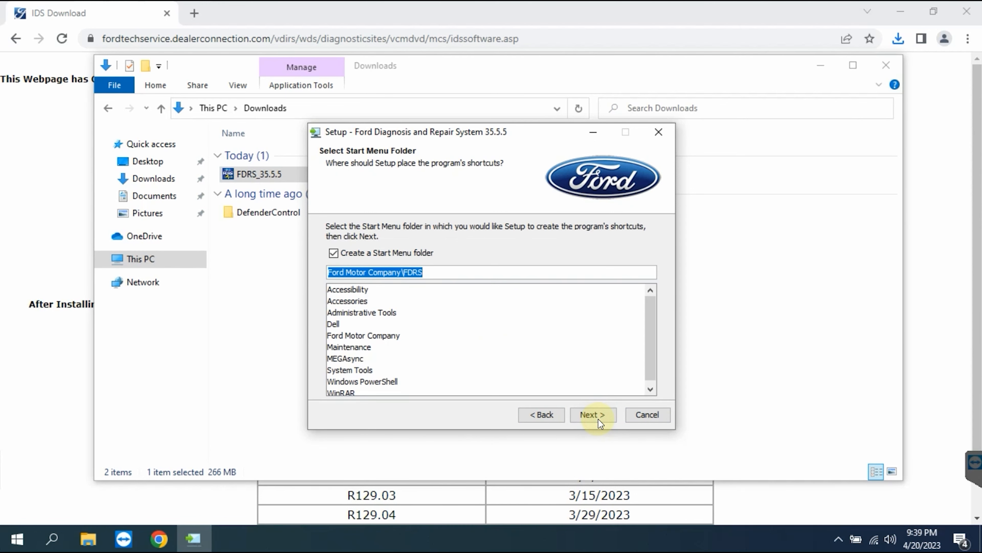
left_click(592, 414)
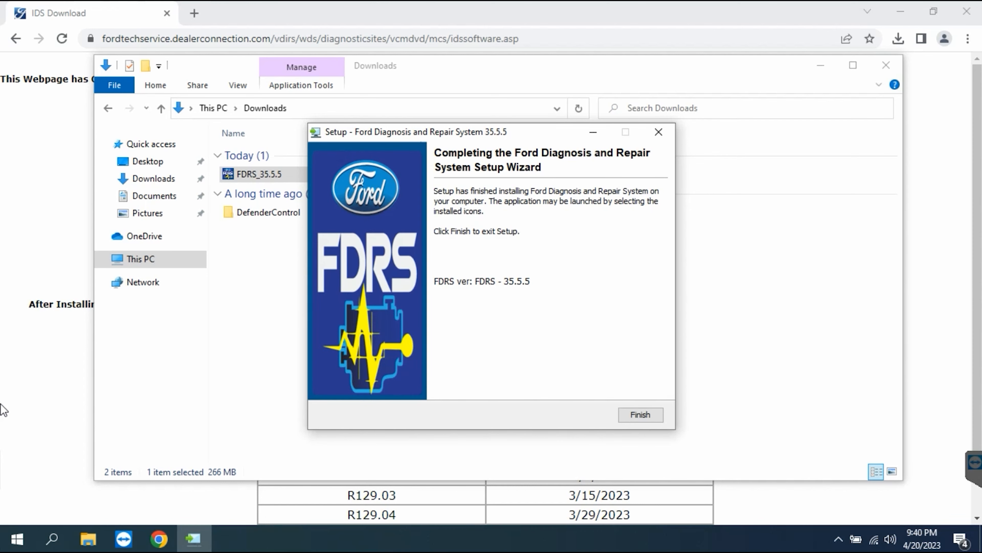
left_click(639, 414)
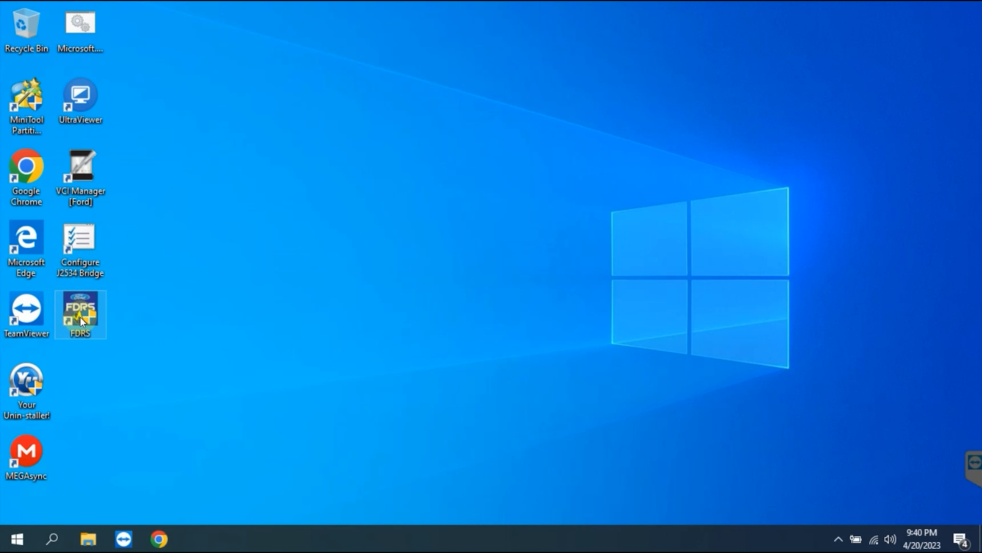
right_click(80, 313)
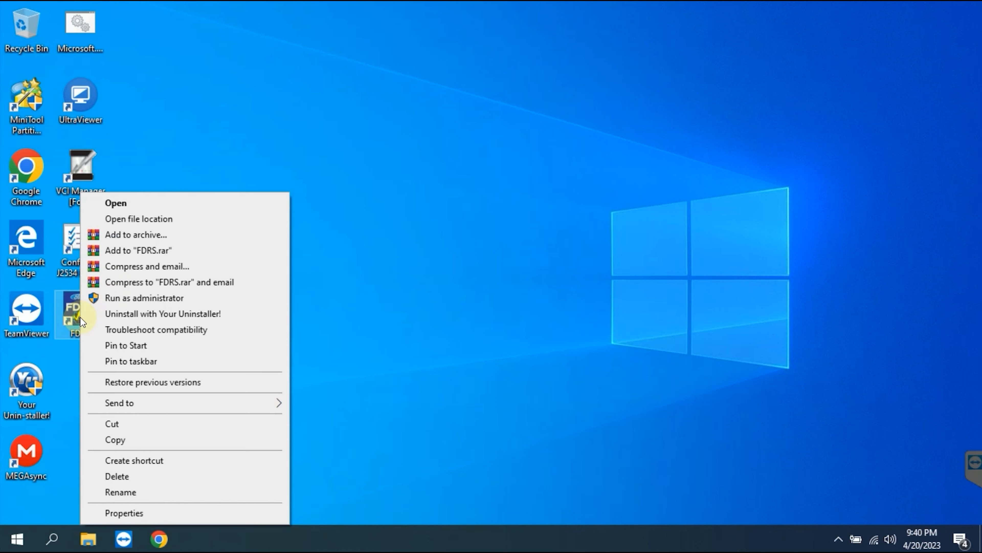
left_click(115, 203)
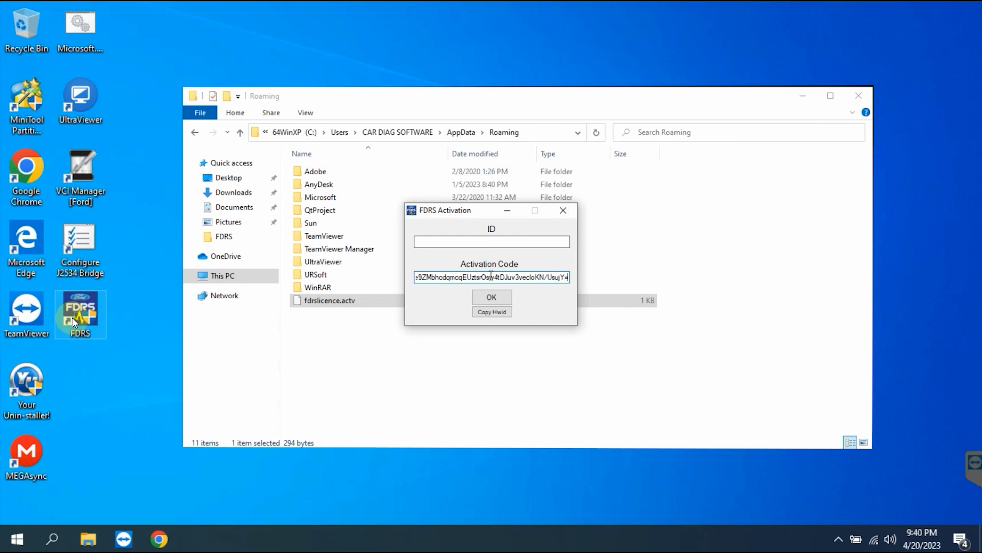
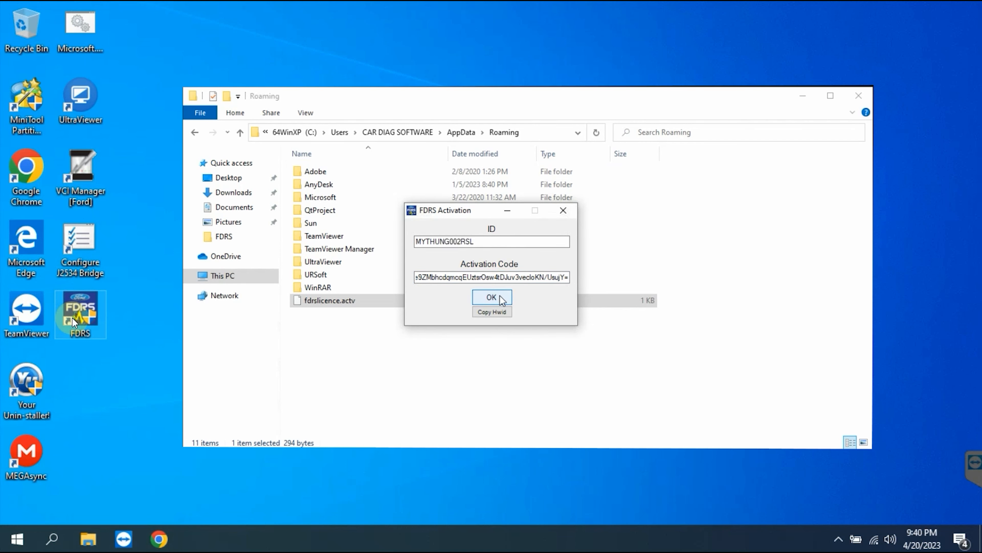
left_click(491, 296)
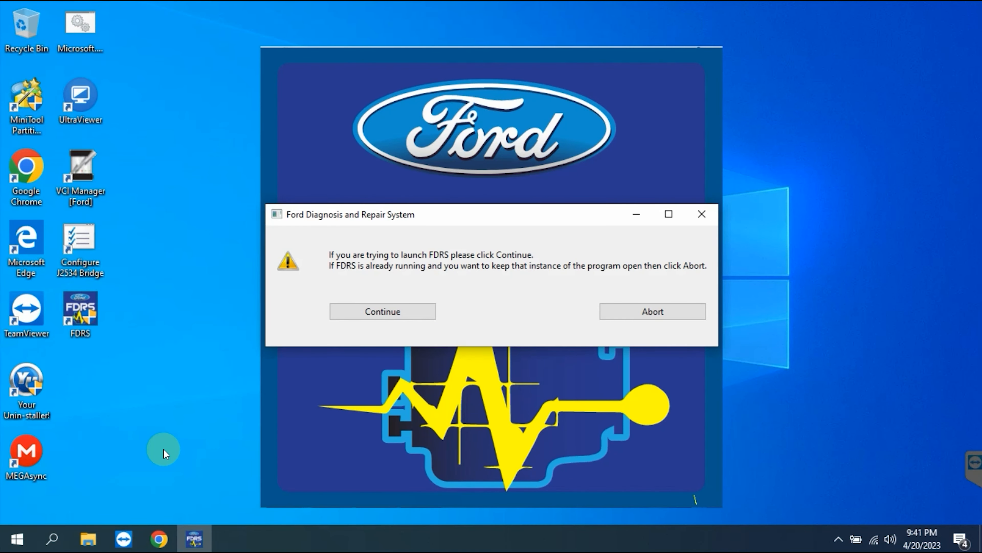
left_click(381, 312)
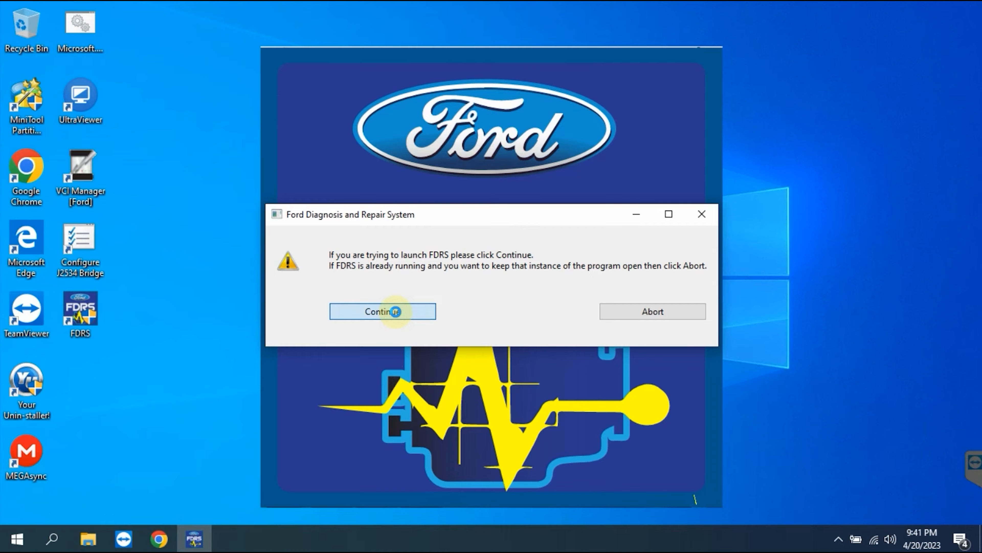
left_click(382, 312)
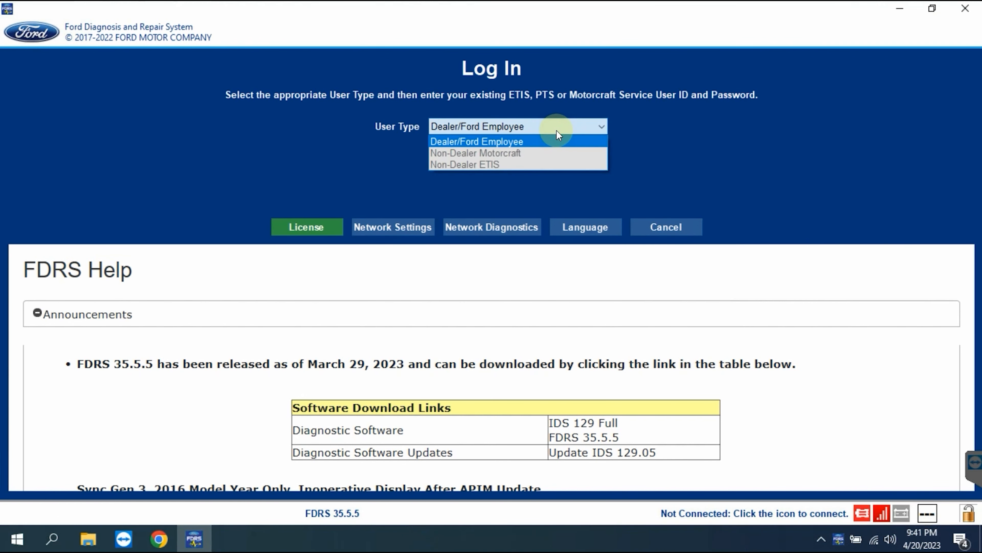
left_click(474, 153)
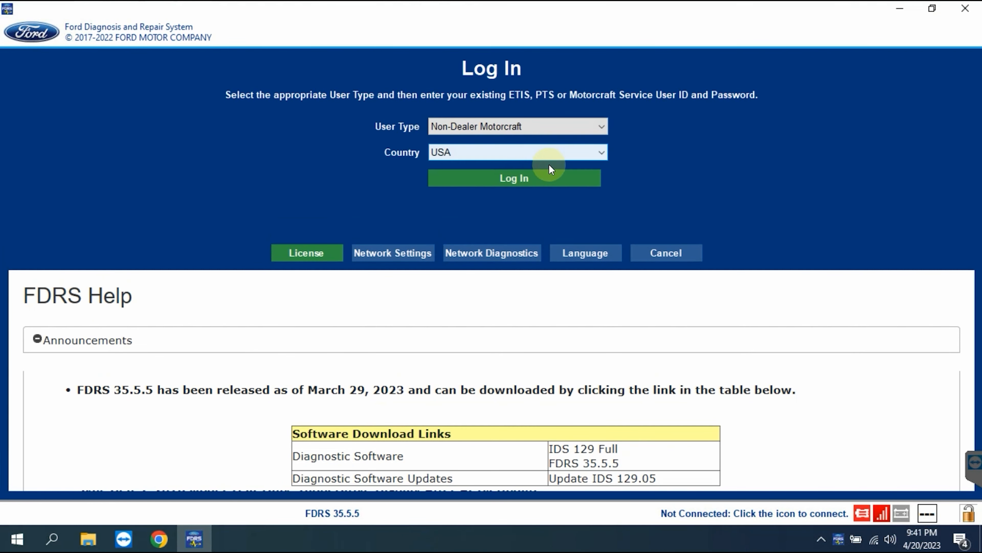
left_click(514, 178)
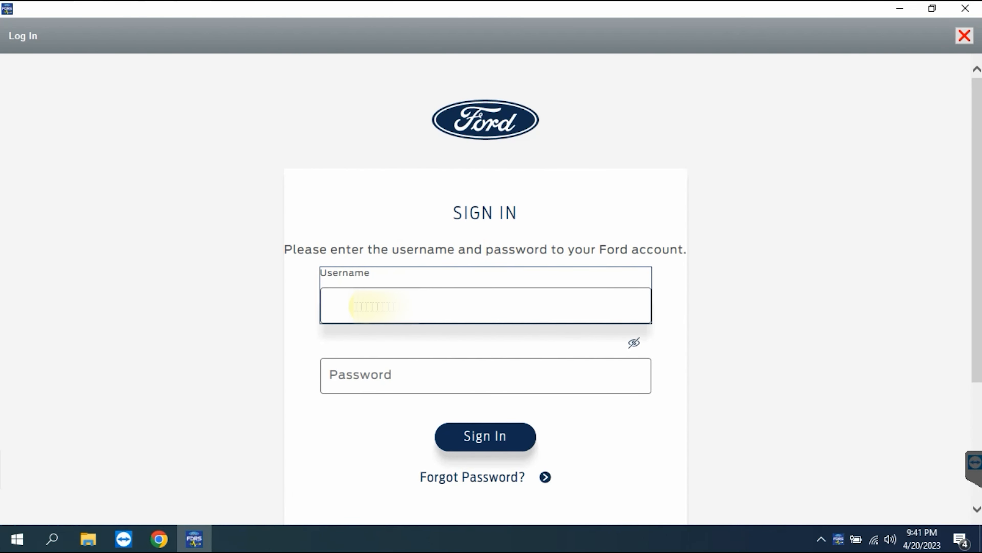
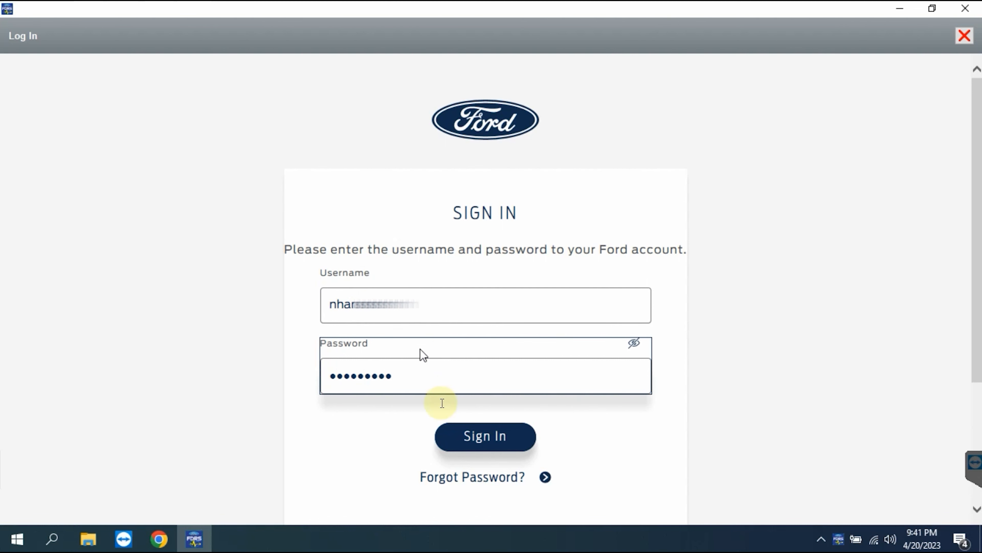
left_click(484, 435)
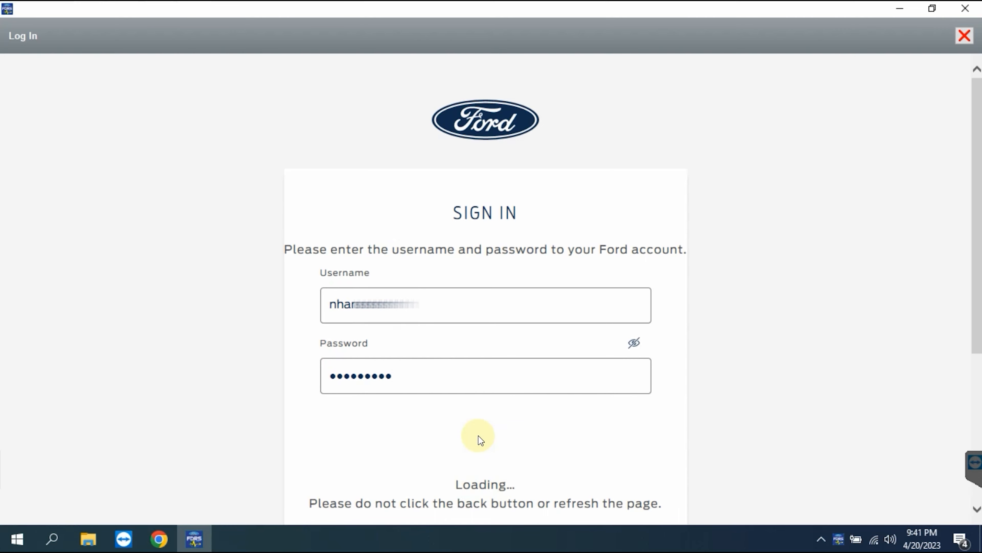
mouse_move(479, 436)
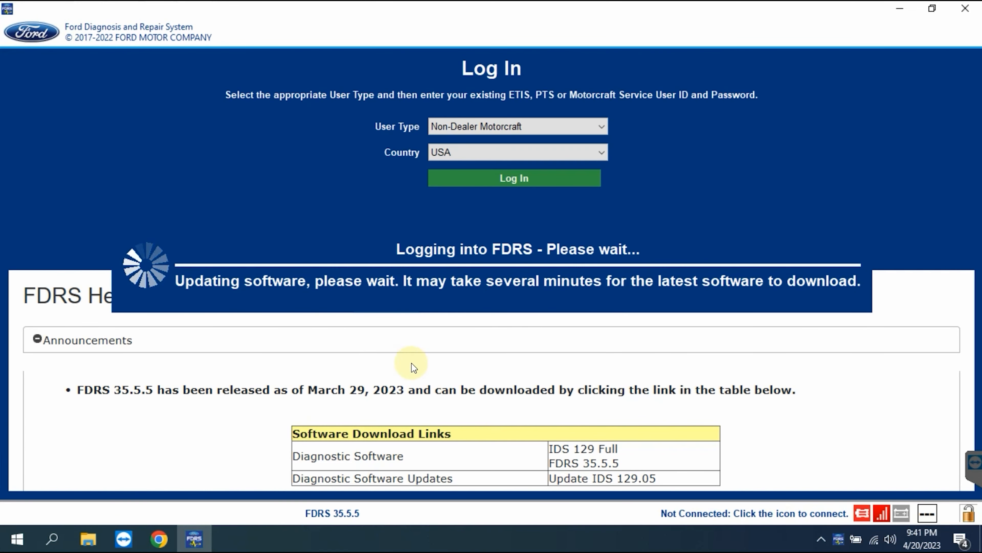
mouse_move(543, 387)
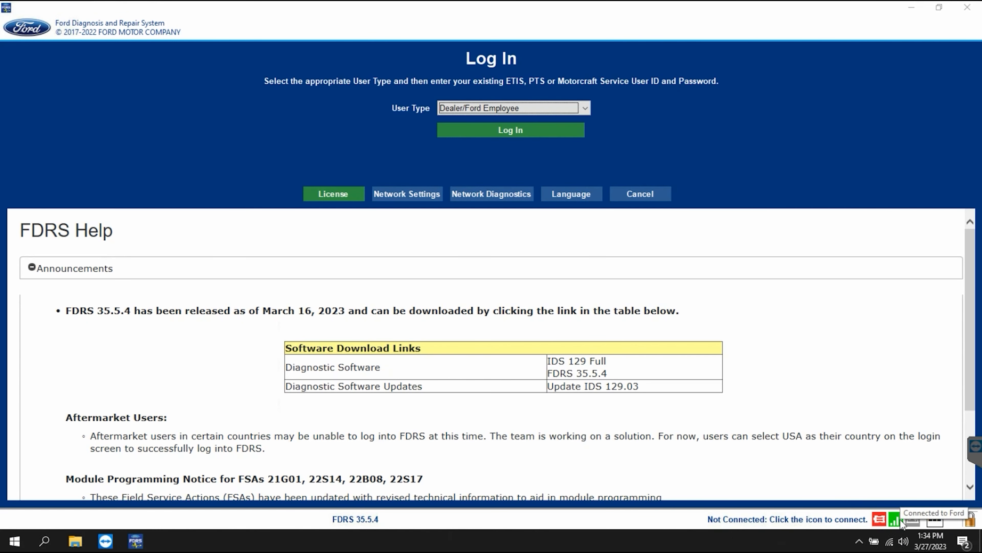
Step: Complete Web Single Sign-On login and choose Other Device in the Device Manager
left_click(510, 129)
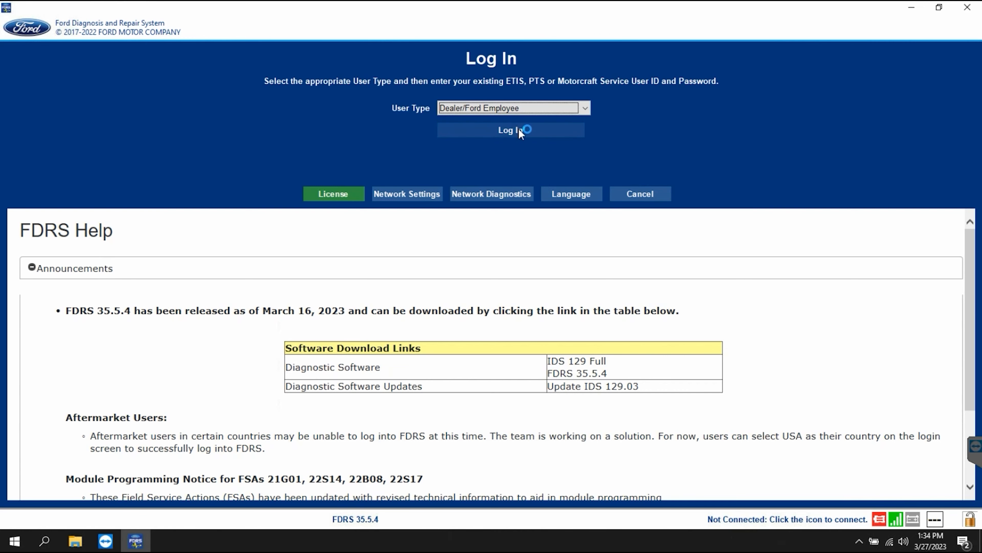
left_click(509, 130)
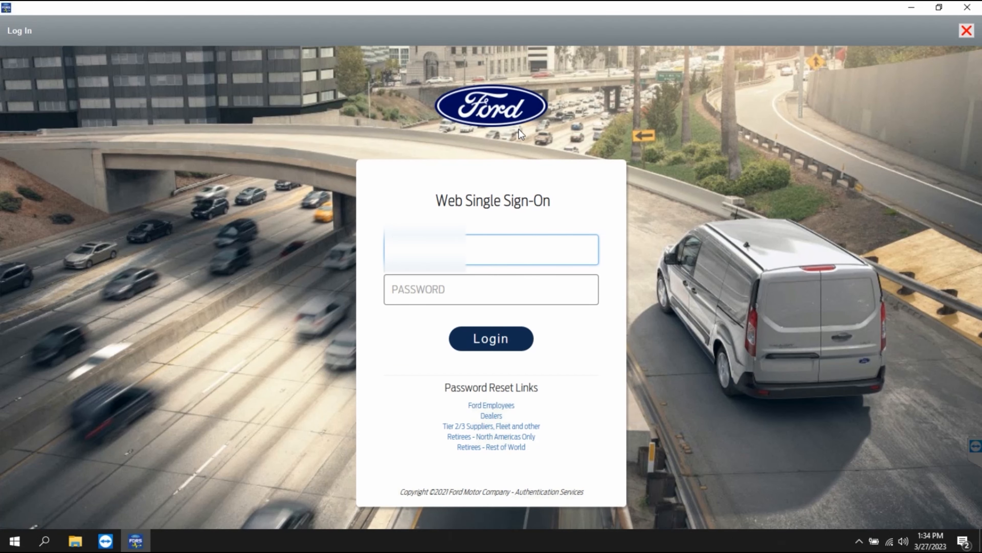
left_click(490, 289)
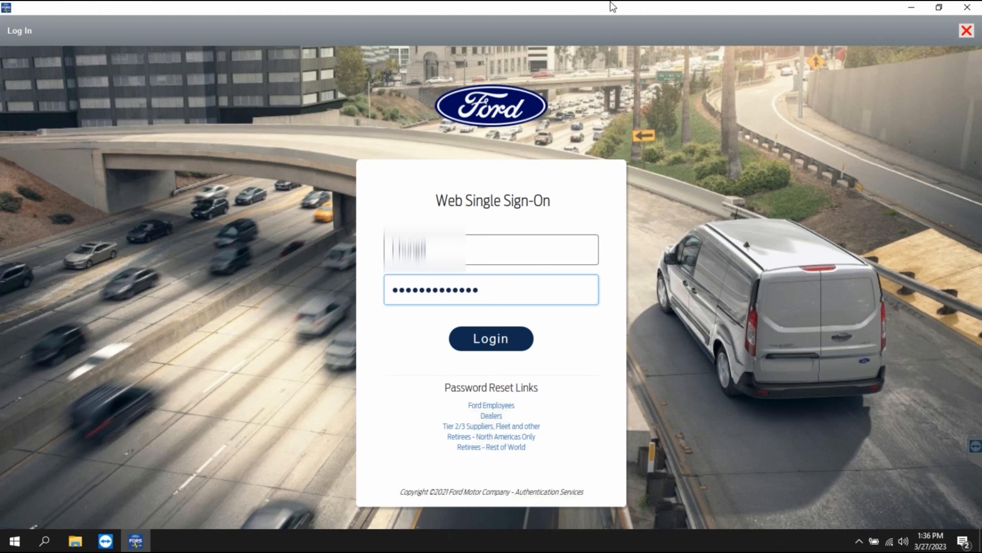
type("••")
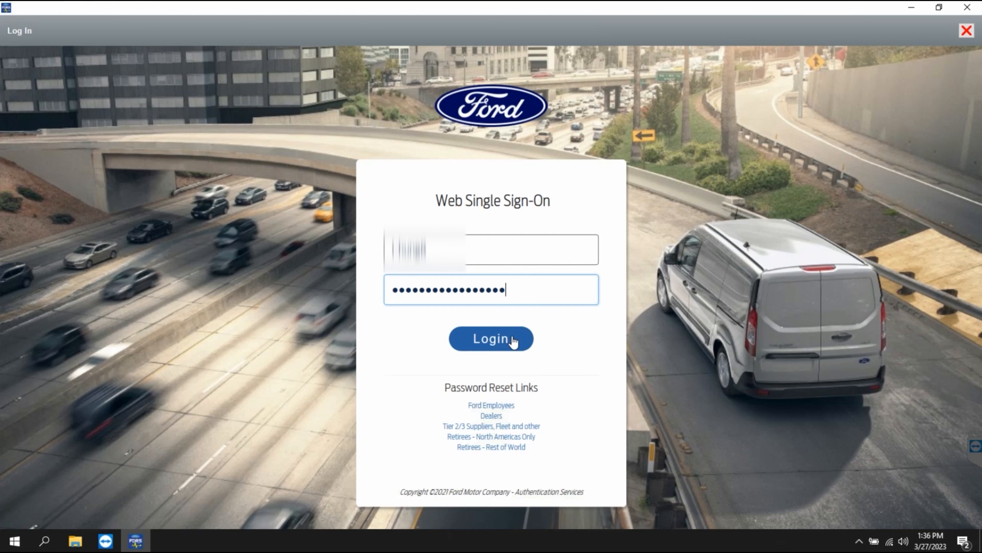
left_click(491, 339)
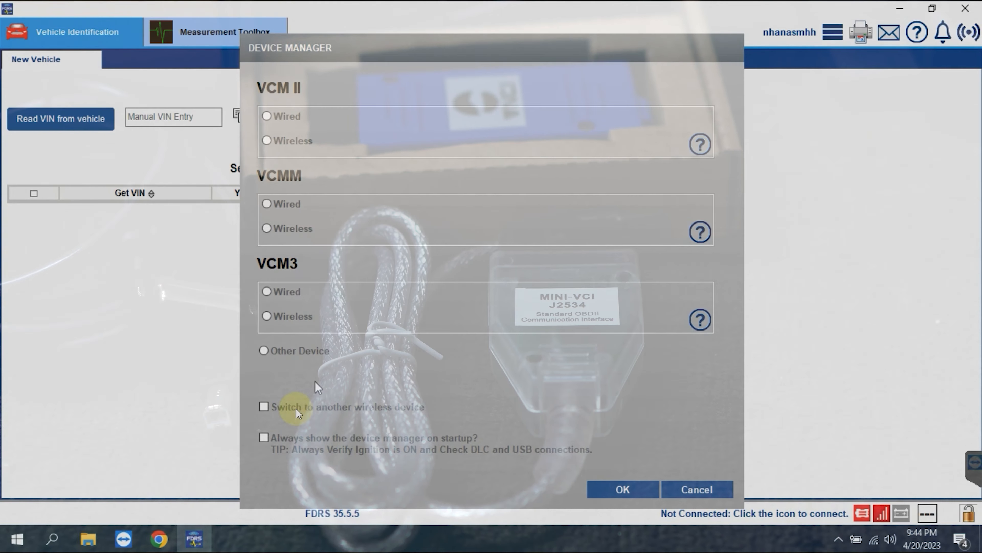
left_click(264, 350)
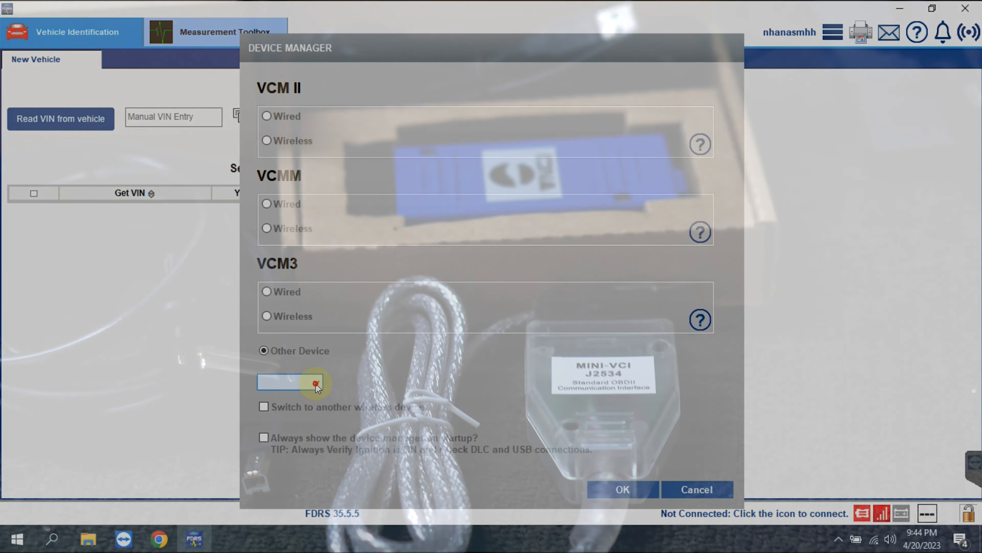